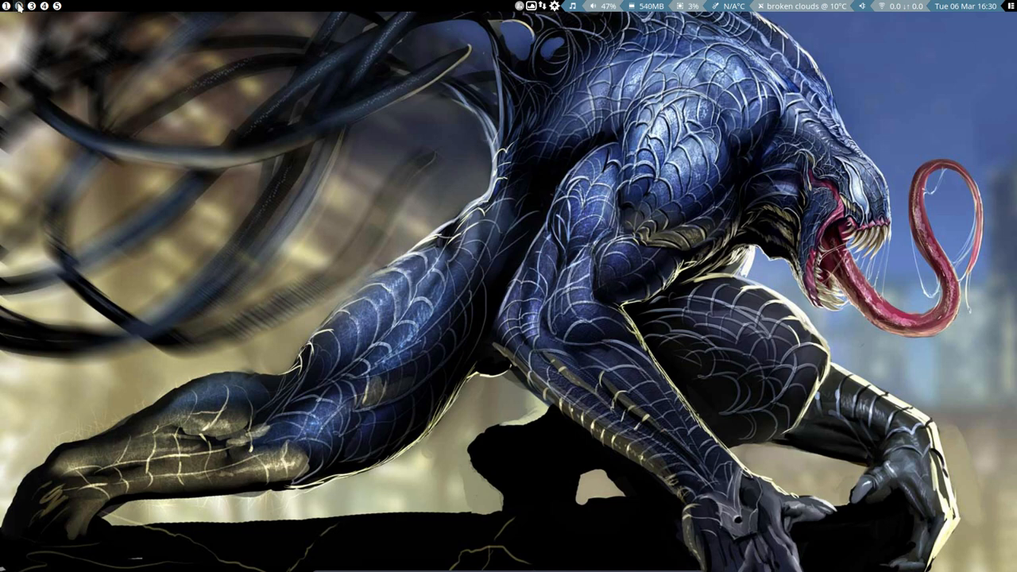
- Launch Atom on the Awesome config folder with rc.lua showing via Super+F2
{"action": "key", "text": "Super+F2"}
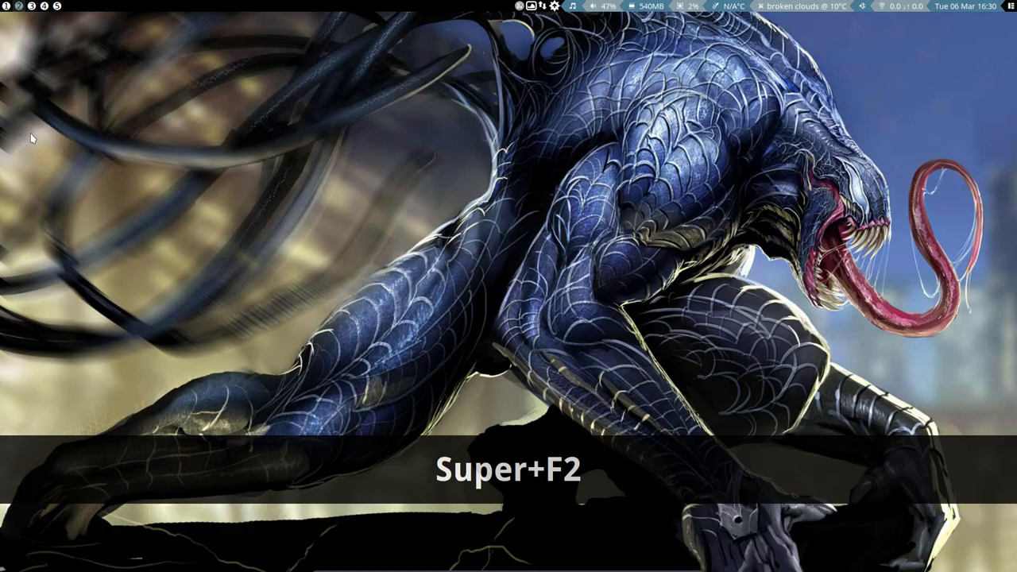
{"action": "key", "text": "Super+F2"}
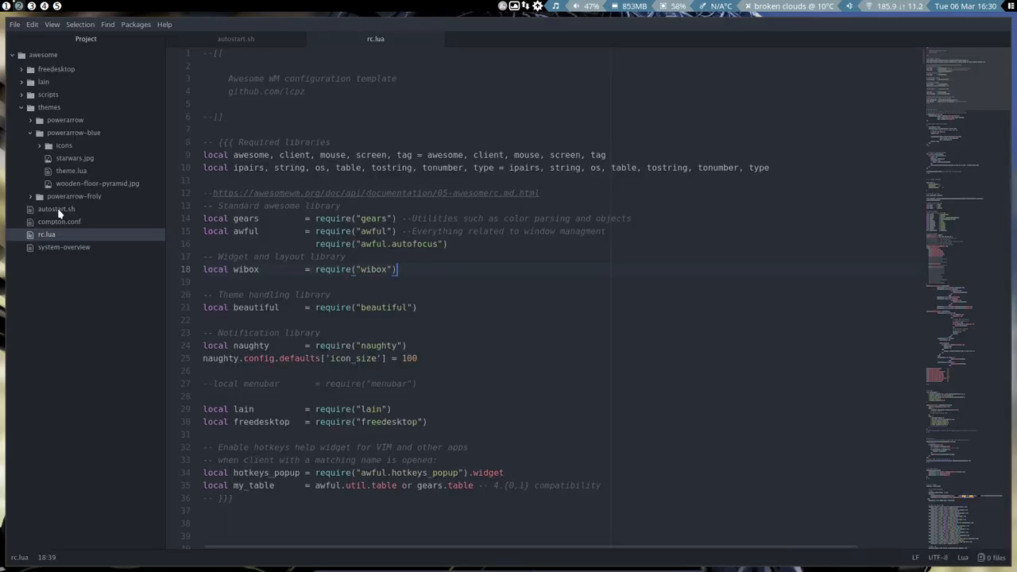
- Uncomment the HDMI2/HDMI1 dual-screen xrandr line in autostart.sh and bring up the Awesome menu
{"action": "left_click", "coordinate": [235, 39]}
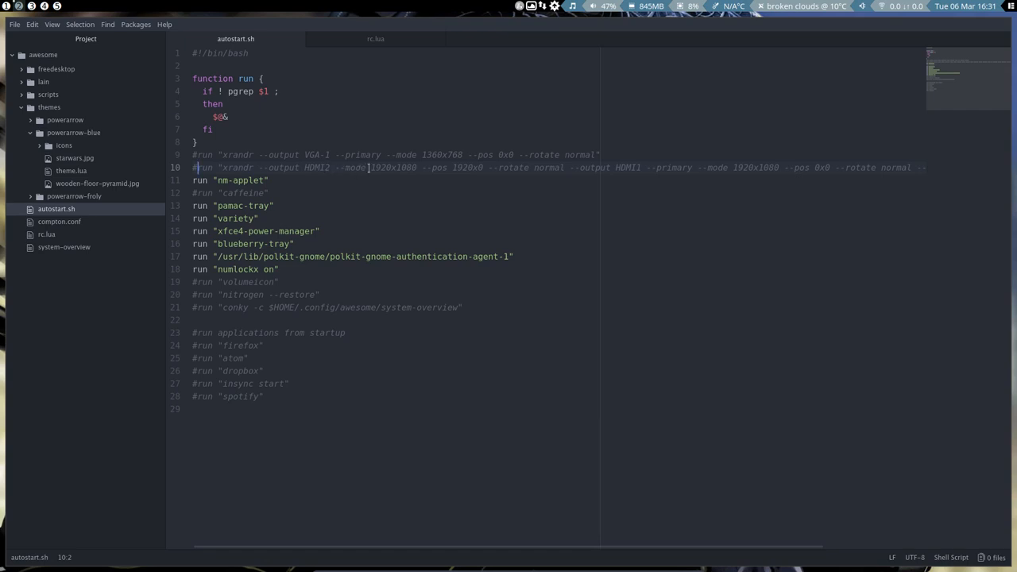
{"action": "mouse_move", "coordinate": [388, 189]}
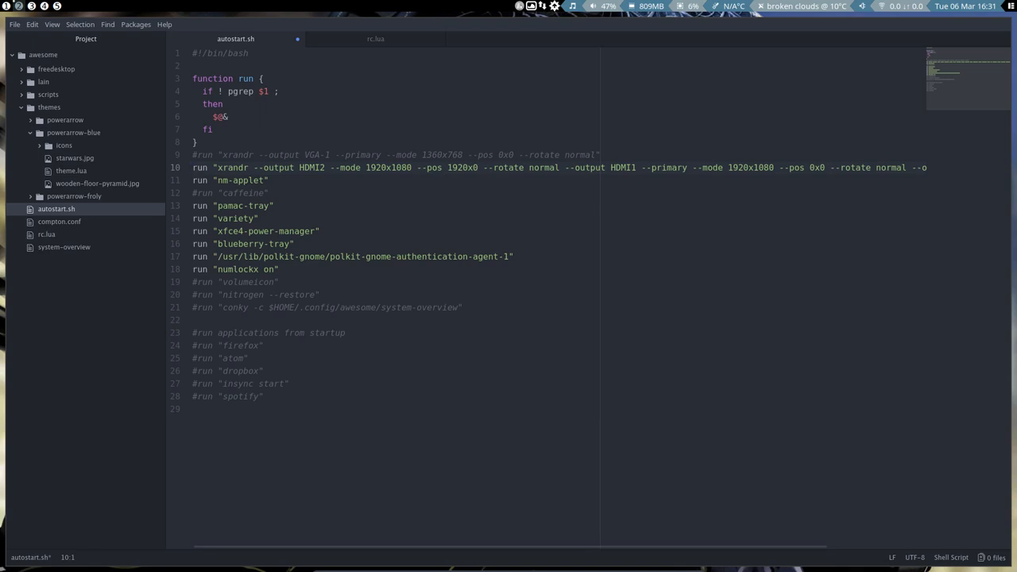
{"action": "left_click", "coordinate": [194, 168]}
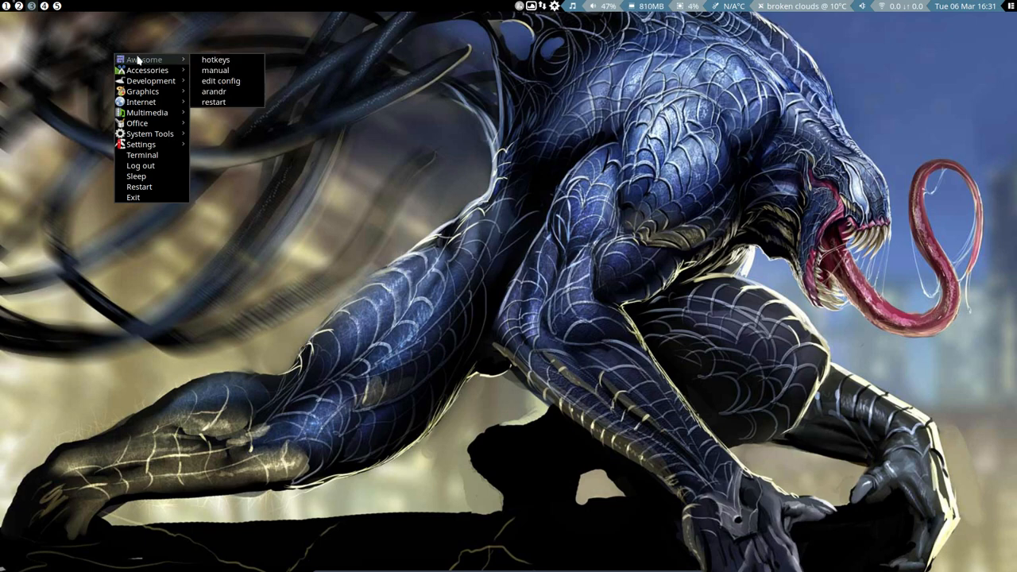
{"action": "mouse_move", "coordinate": [213, 91]}
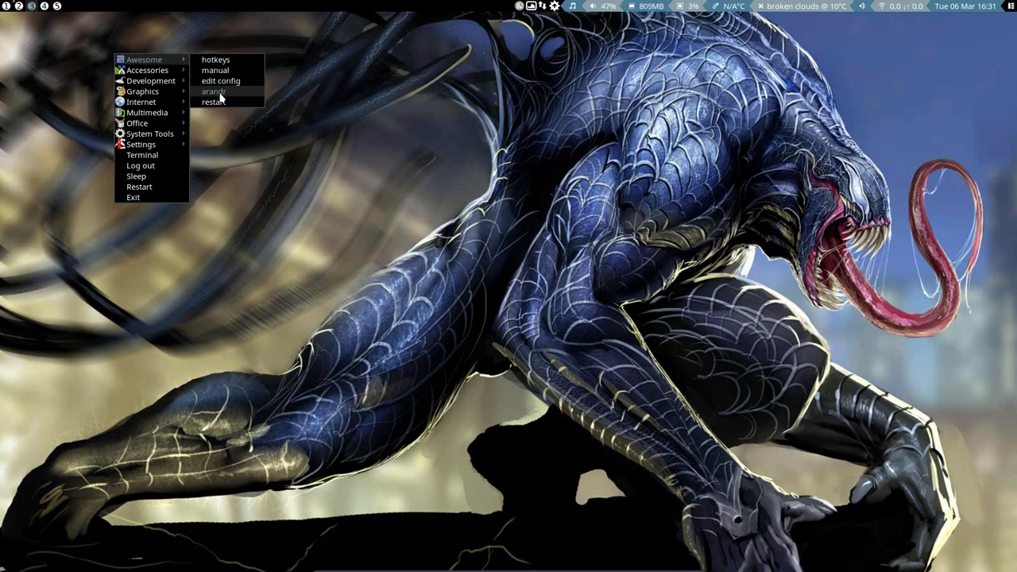
- Start ARandR from the Awesome menu entry
{"action": "left_click", "coordinate": [213, 91]}
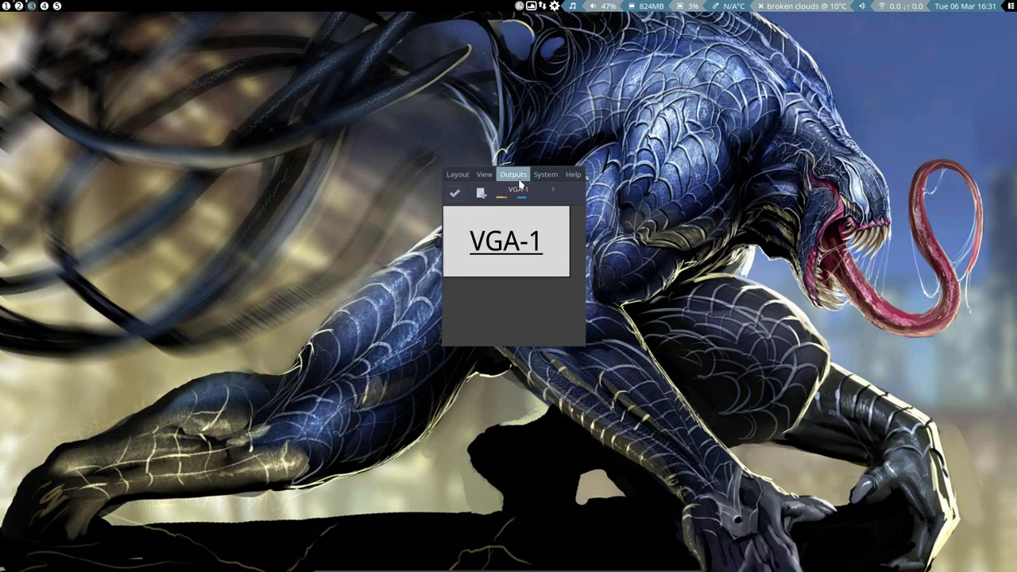
- Choose the 1920x1080 resolution for the VGA-1 output
{"action": "left_click", "coordinate": [518, 189]}
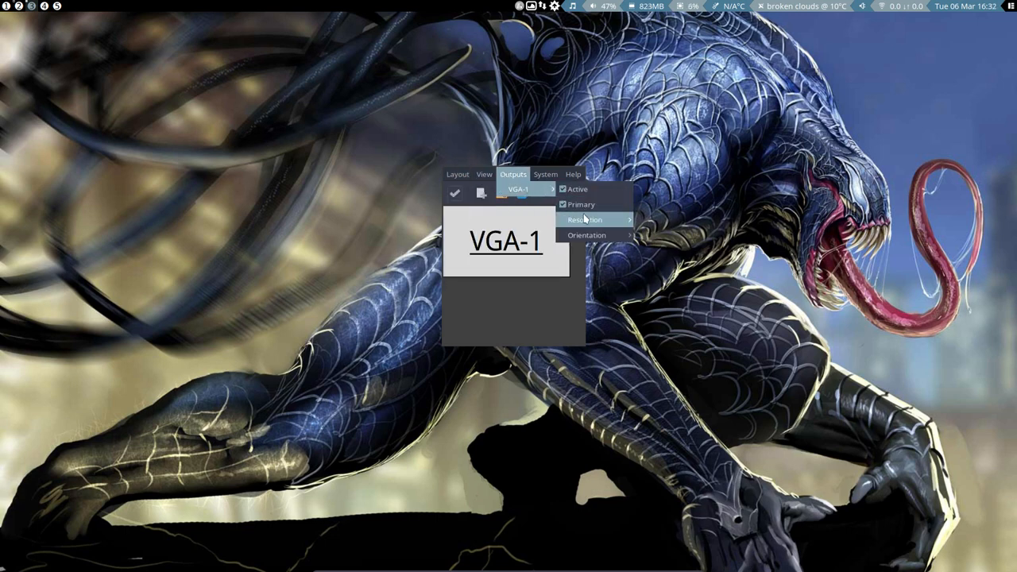
{"action": "left_click", "coordinate": [585, 219]}
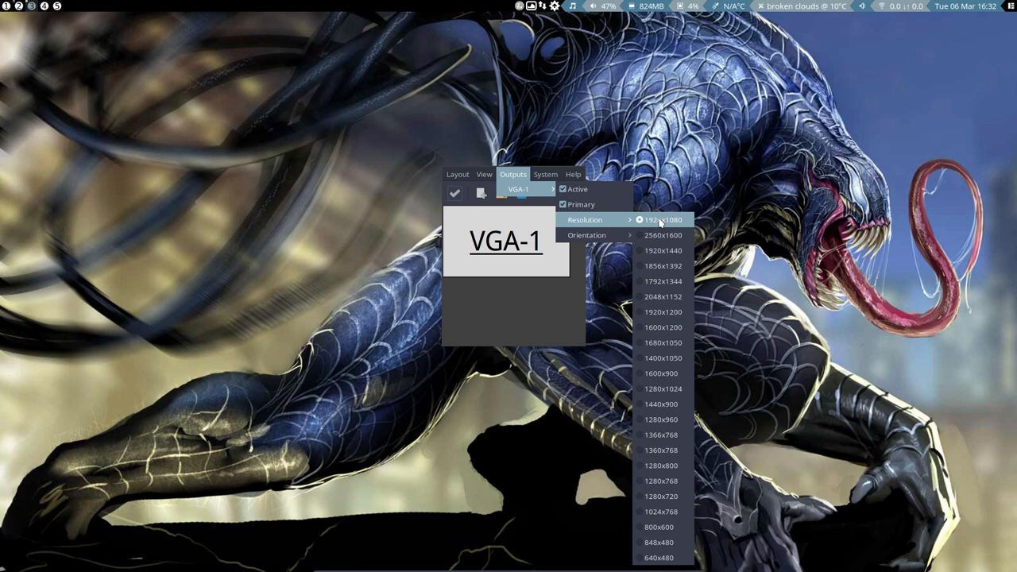
{"action": "left_click", "coordinate": [663, 219]}
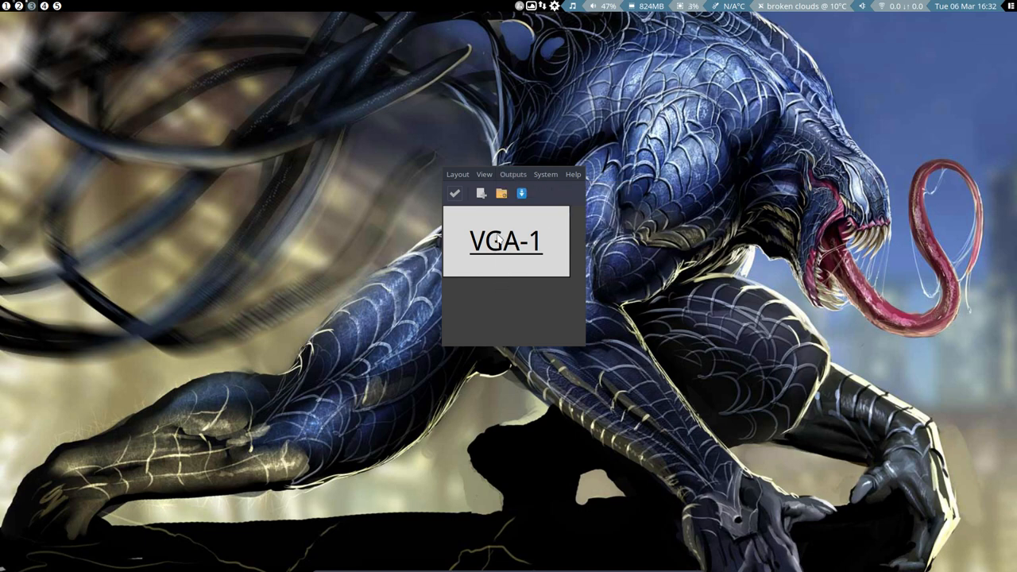
- Drag the VGA-1 screen around the layout and settle it back in place
{"action": "left_click_drag", "start_coordinate": [505, 241], "coordinate": [525, 270]}
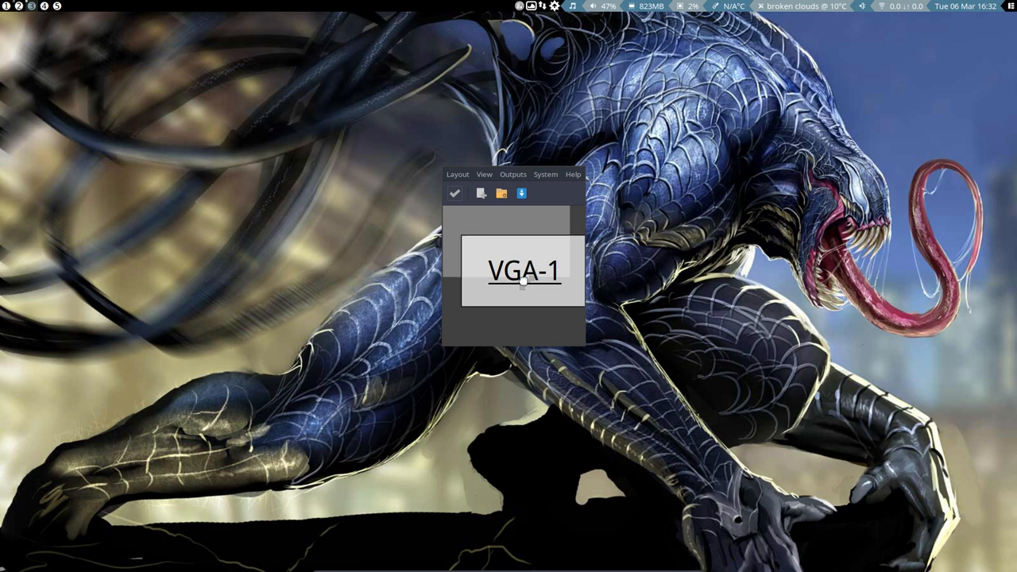
{"action": "left_click_drag", "start_coordinate": [525, 270], "coordinate": [534, 310]}
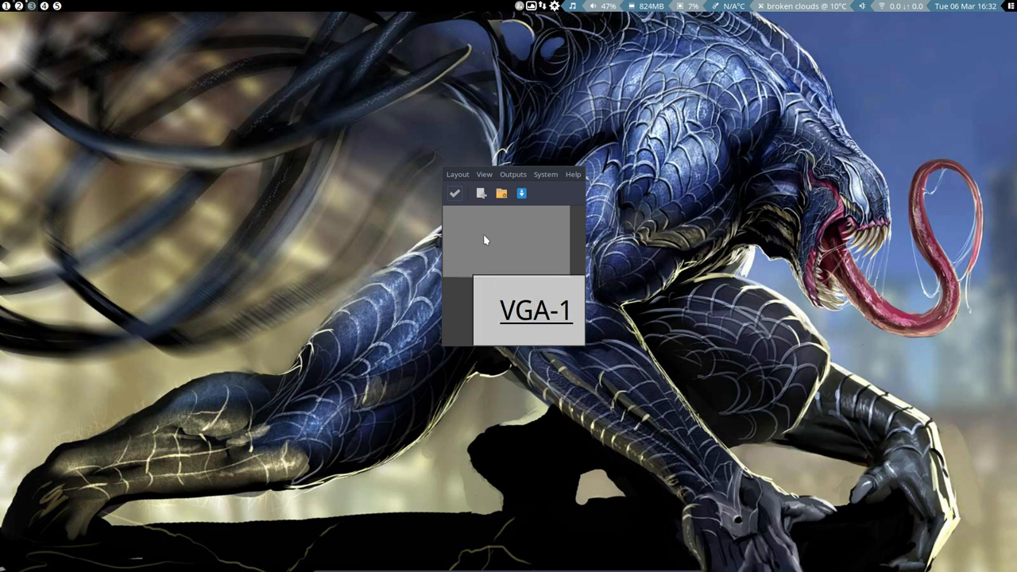
{"action": "left_click_drag", "start_coordinate": [528, 310], "coordinate": [508, 241]}
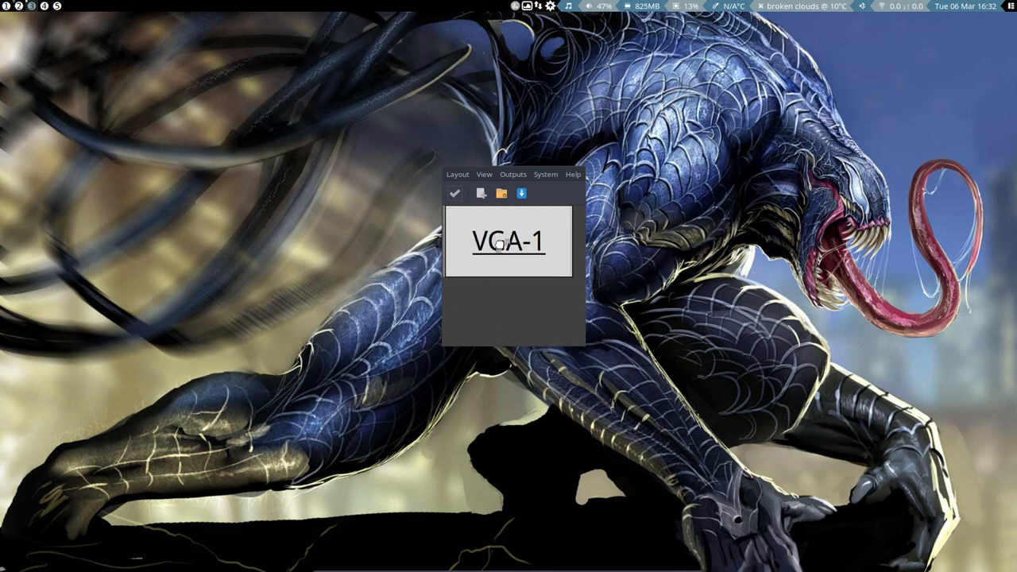
{"action": "left_click_drag", "start_coordinate": [508, 241], "coordinate": [564, 242]}
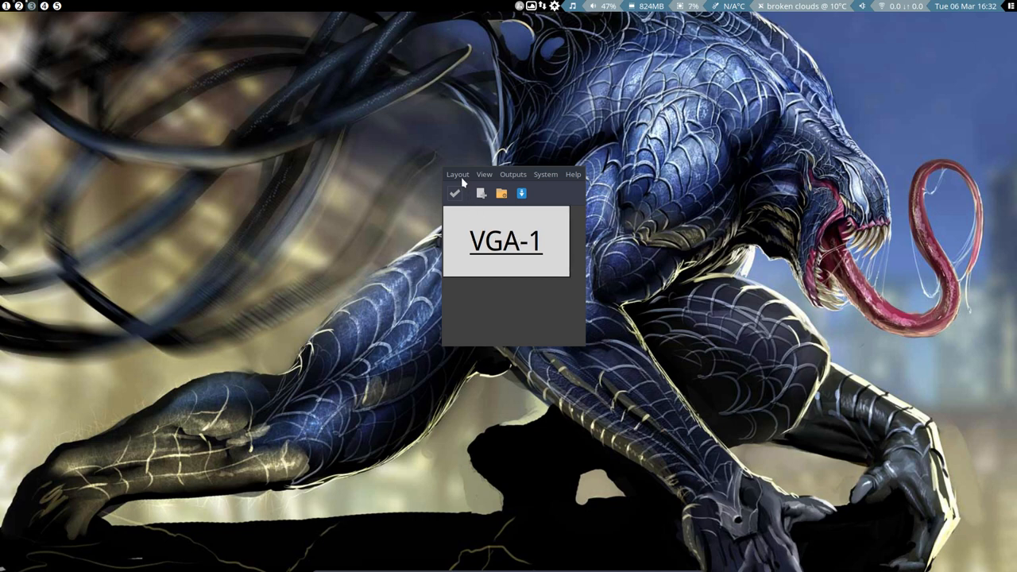
{"action": "left_click", "coordinate": [458, 174]}
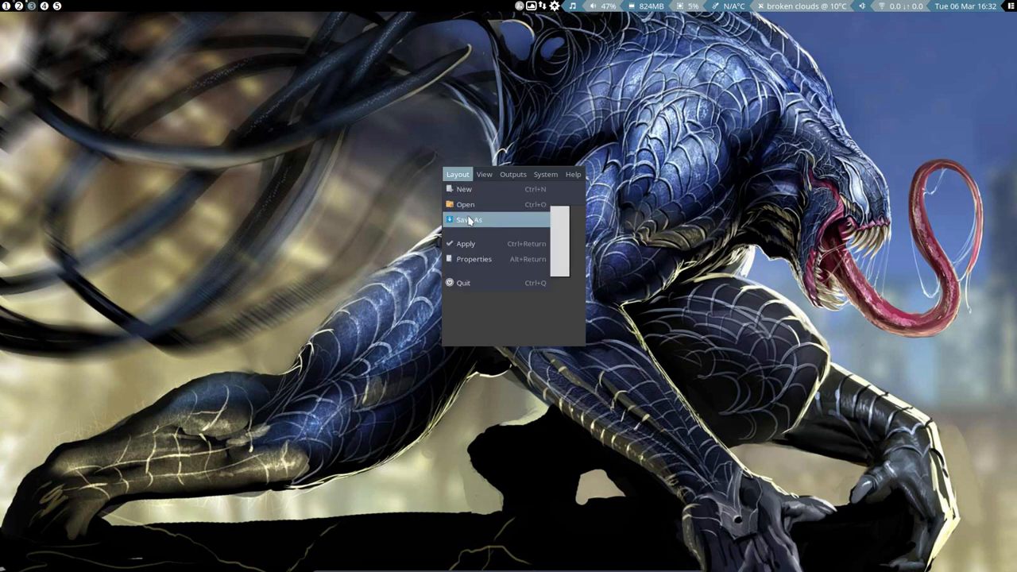
- Save the layout as a shell script in ~/.screenlayout
{"action": "left_click", "coordinate": [470, 220]}
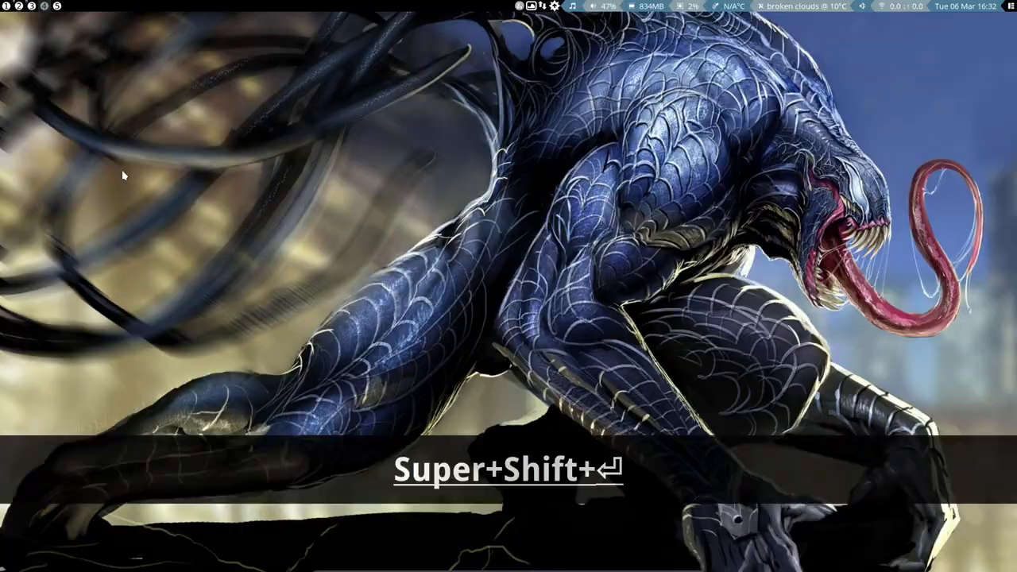
- View the saved layout script in Thunar and copy its VGA-1 xrandr command
{"action": "key", "text": "super+shift+Return"}
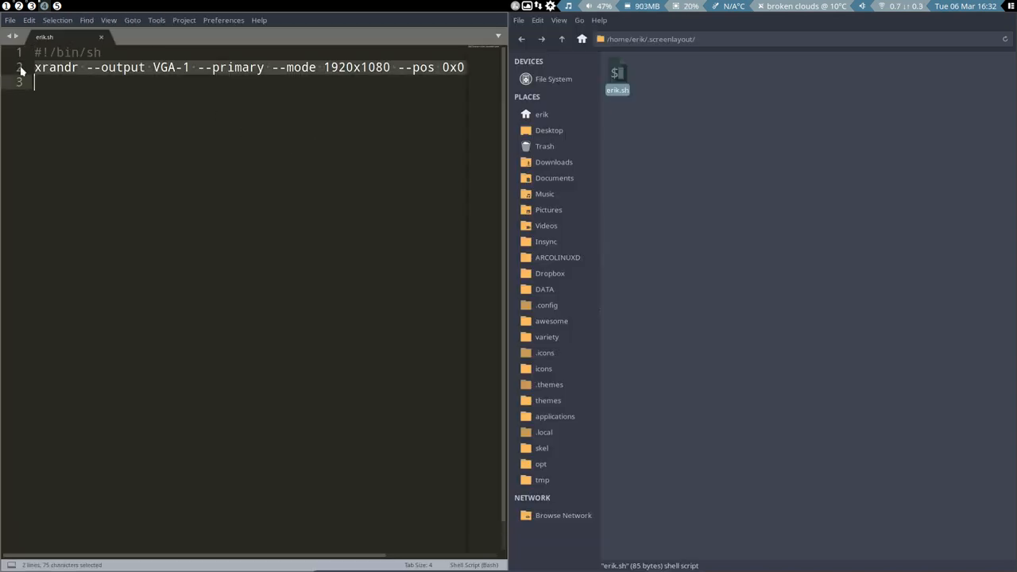
{"action": "key", "text": "ctrl+c"}
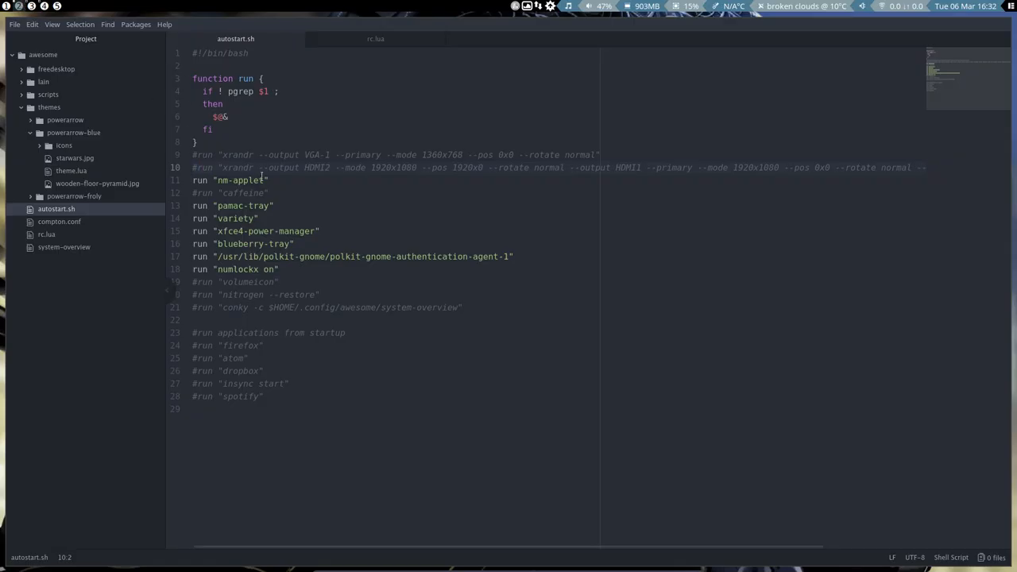
- Paste the VGA-1 1920x1080 xrandr line at line 10 of autostart.sh, save, and restart Awesome
{"action": "left_click", "coordinate": [292, 156]}
{"action": "type", "text": "xrandr --output VGA-1 --primary --mode 1920x1080 --pos 0x0 --rotate normal"}
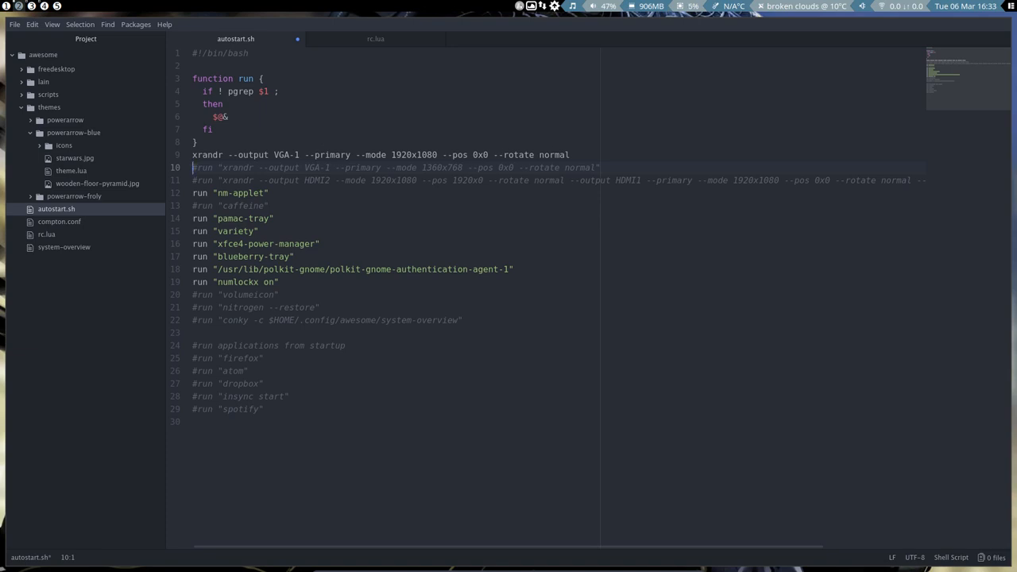
{"action": "key", "text": "ctrl+s"}
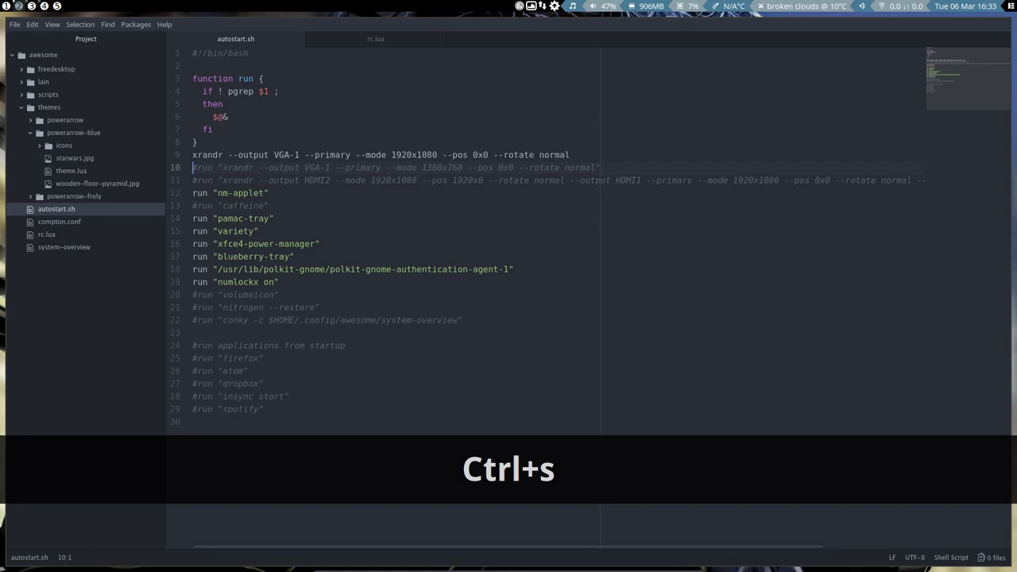
{"action": "key", "text": "super+shift+r"}
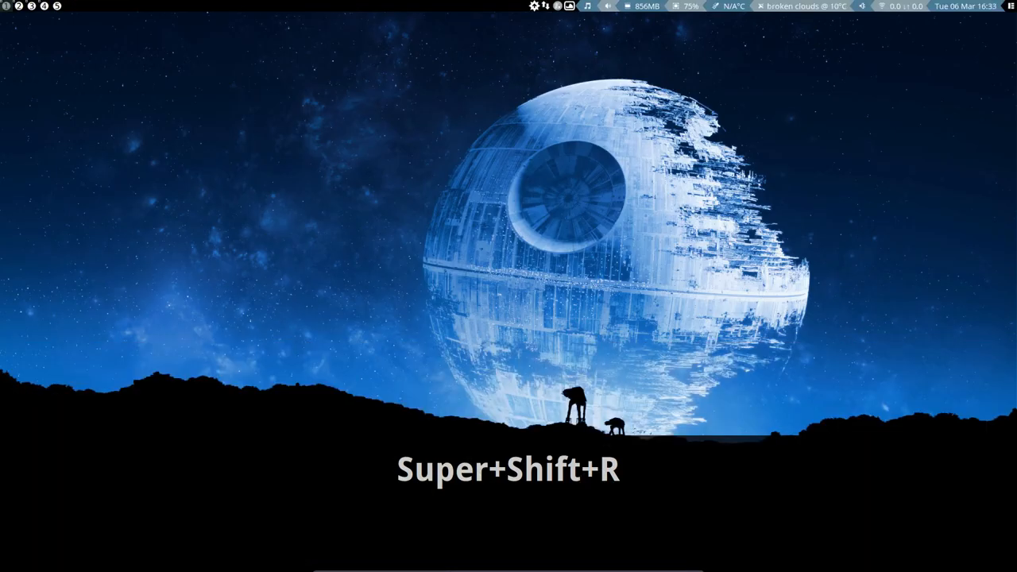
{"action": "key", "text": "super+shift+r"}
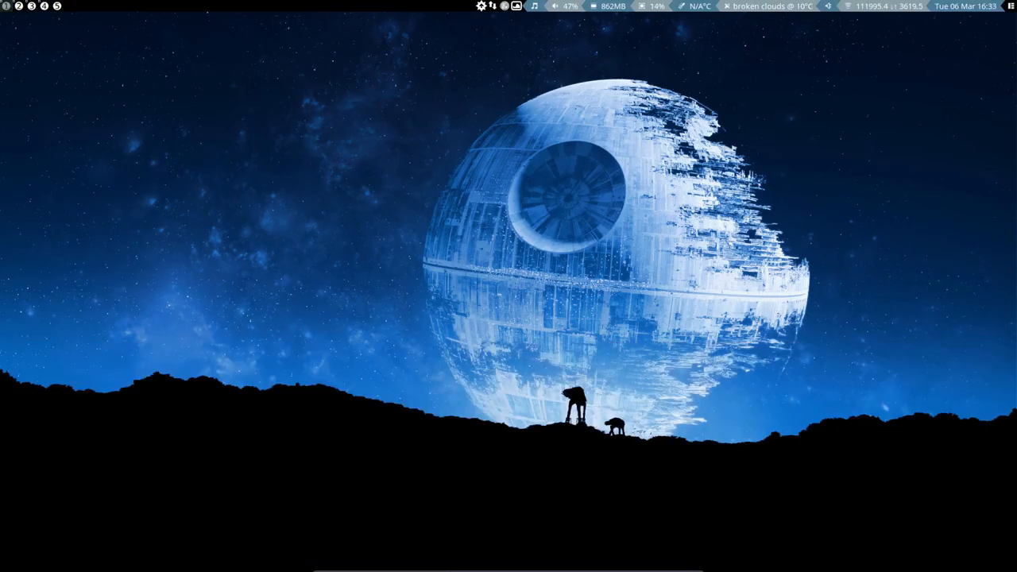